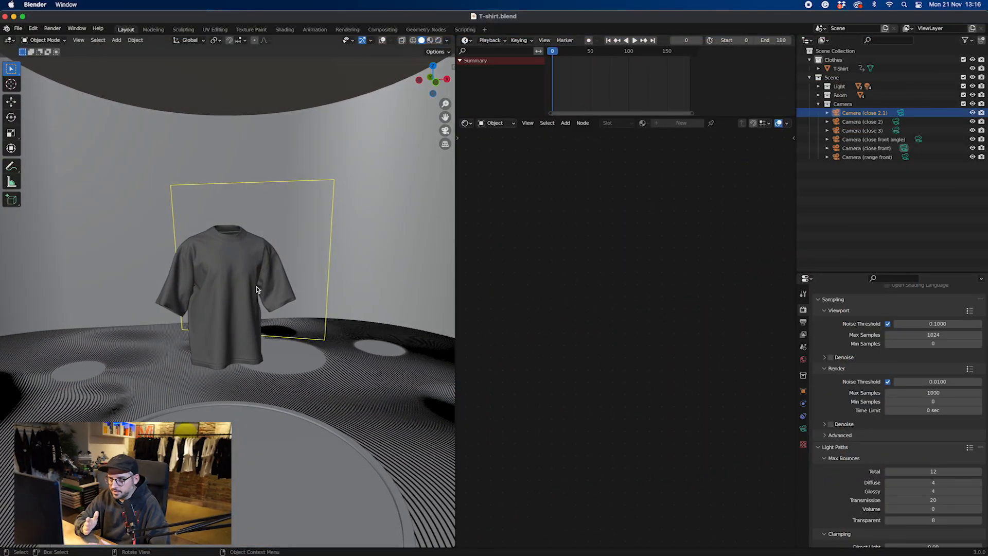
- Select the T-Shirt in the Outliner to load its material, then the Light collection
{"action": "left_click_drag", "start_coordinate": [252, 289], "coordinate": [262, 286]}
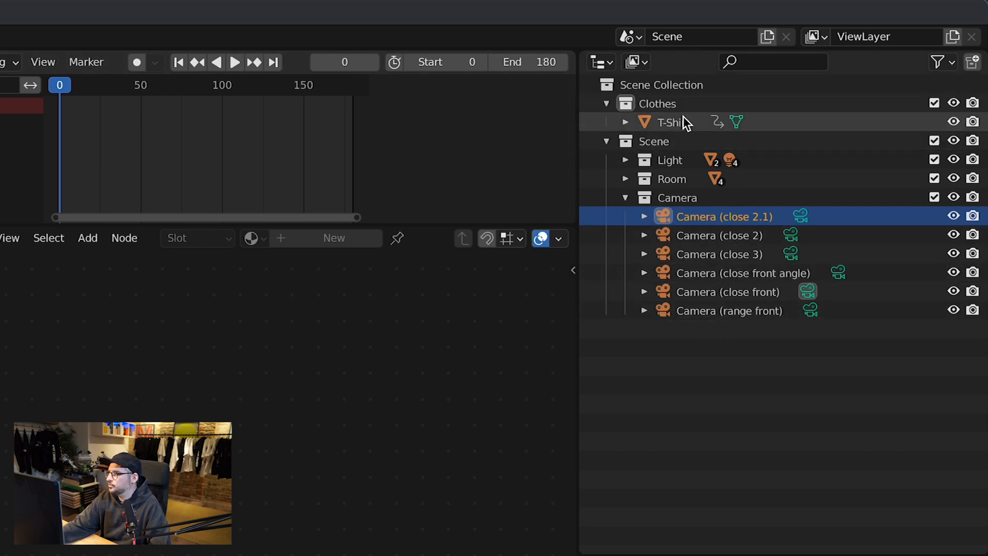
{"action": "left_click", "coordinate": [669, 121]}
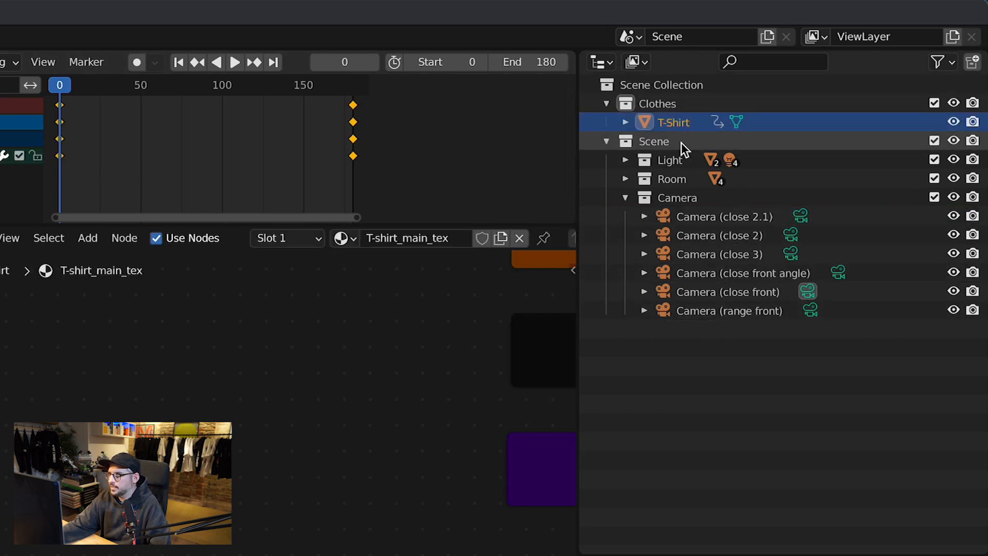
{"action": "left_click", "coordinate": [670, 160]}
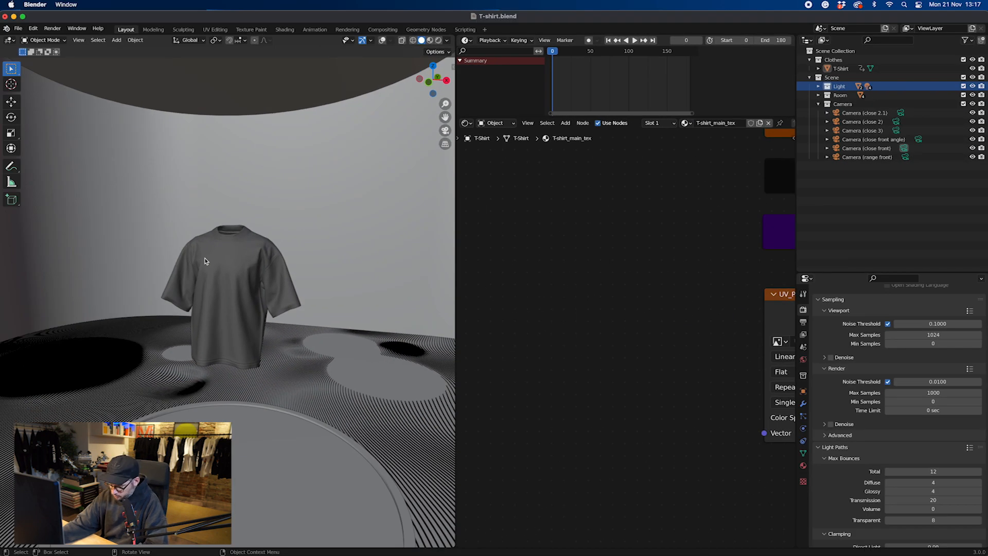
{"action": "scroll", "scroll_direction": "down", "scroll_amount": 3}
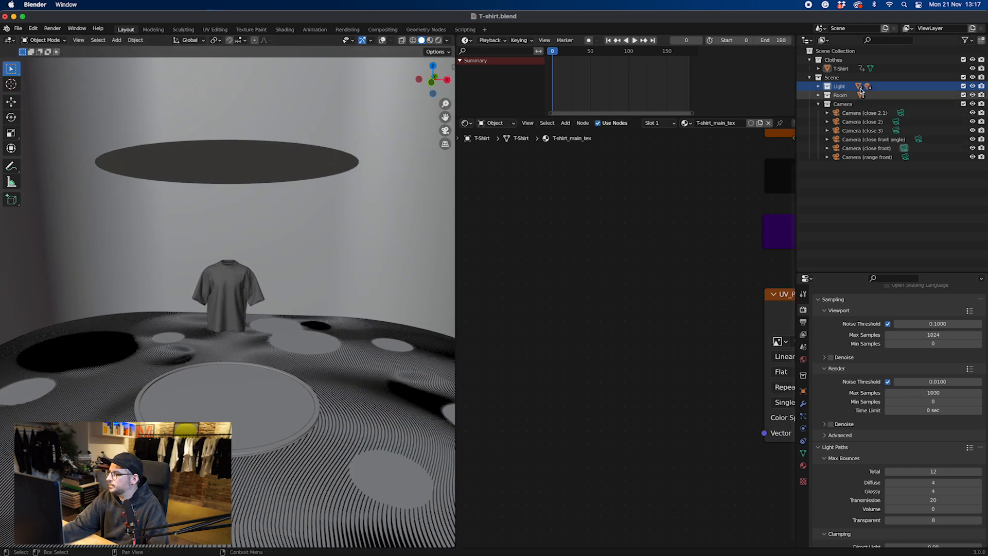
{"action": "left_click", "coordinate": [840, 95]}
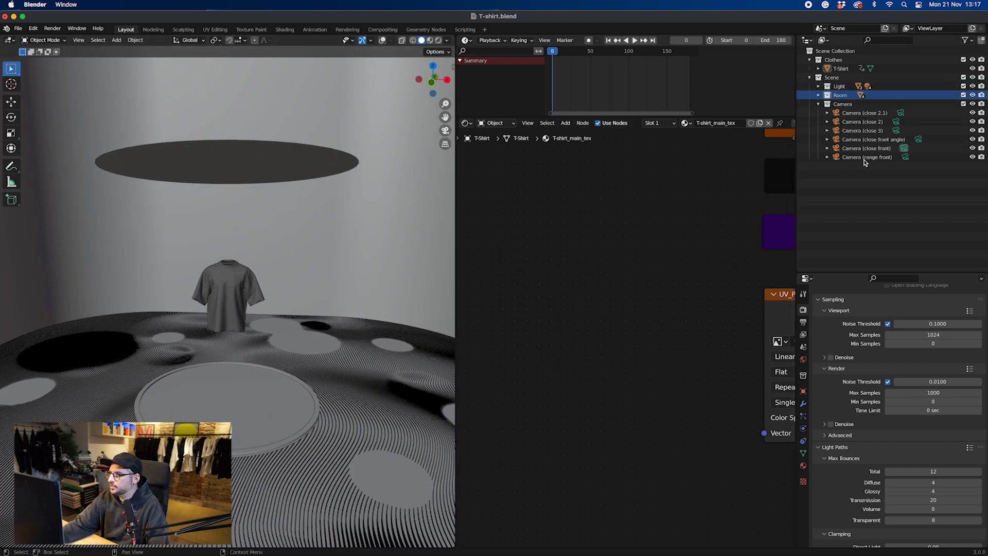
{"action": "left_click", "coordinate": [843, 103]}
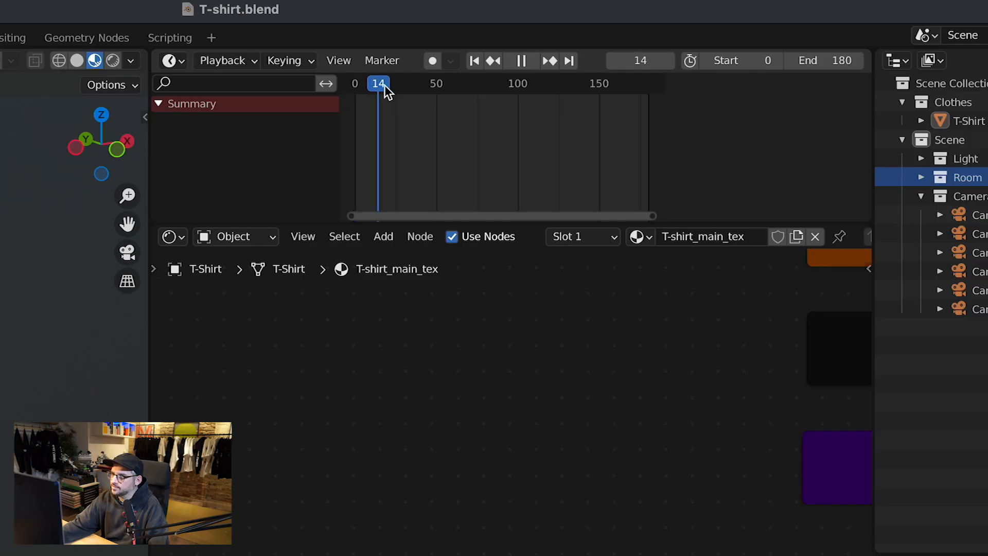
- Scrub the timeline through frames around 41 and 111 to watch the shirt turn
{"action": "left_click_drag", "start_coordinate": [378, 83], "coordinate": [637, 83]}
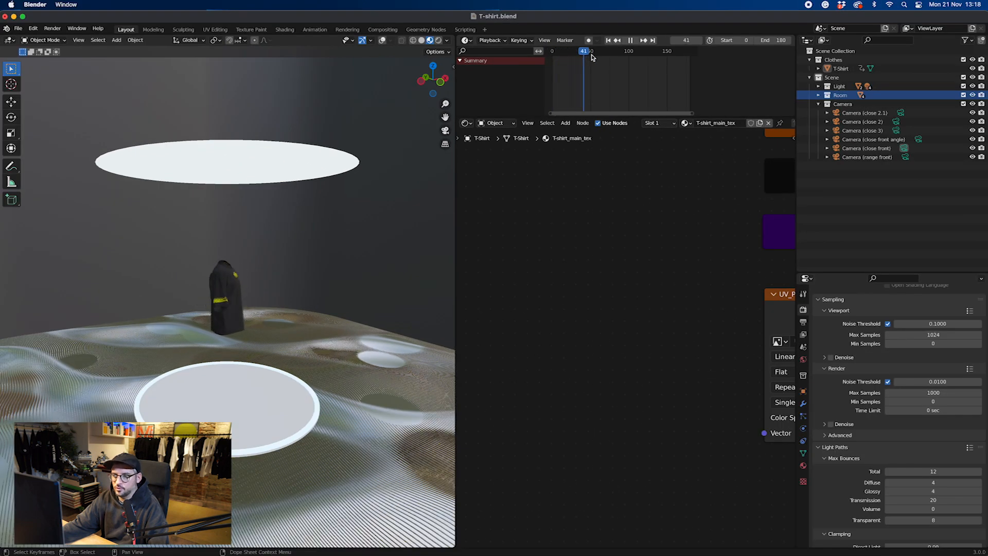
{"action": "left_click_drag", "start_coordinate": [583, 51], "coordinate": [654, 51]}
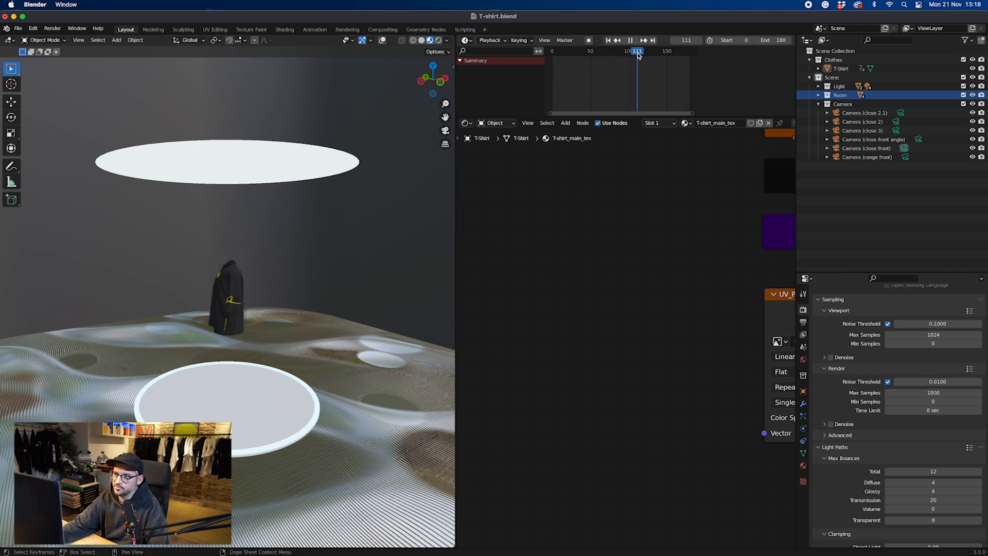
{"action": "left_click_drag", "start_coordinate": [637, 51], "coordinate": [629, 51]}
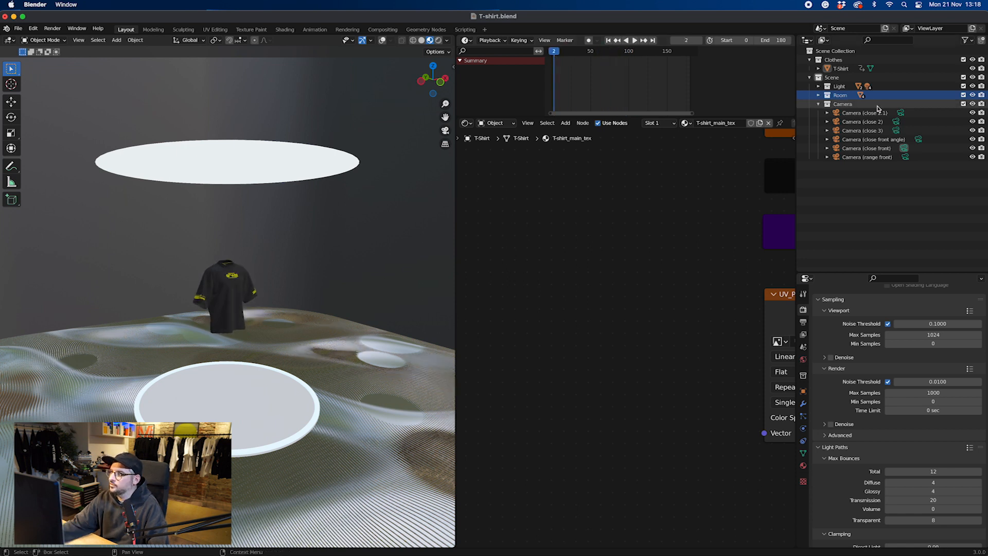
- Look through the close 2.1, close 2, close 3 and front angle cameras, ending on the close front camera
{"action": "left_click", "coordinate": [842, 104]}
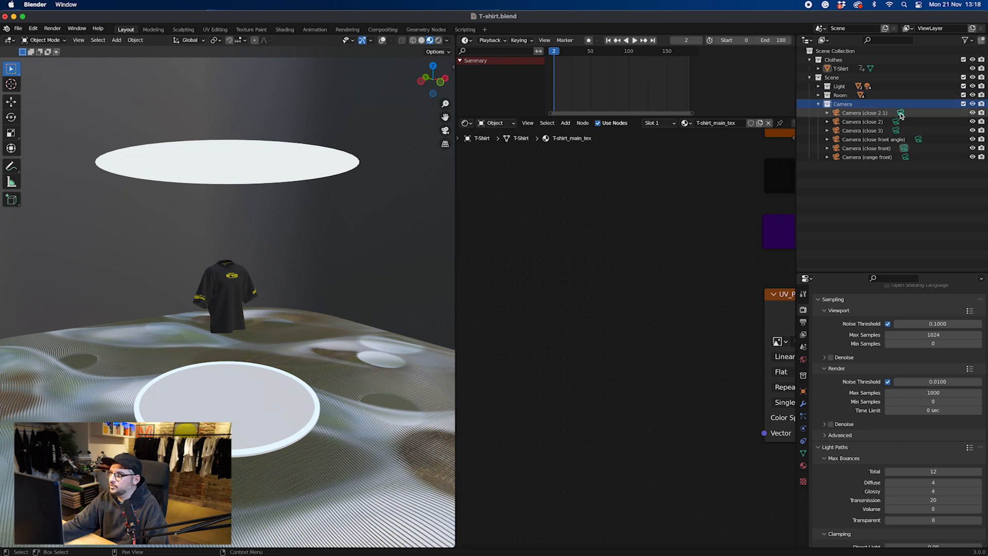
{"action": "left_click", "coordinate": [863, 113]}
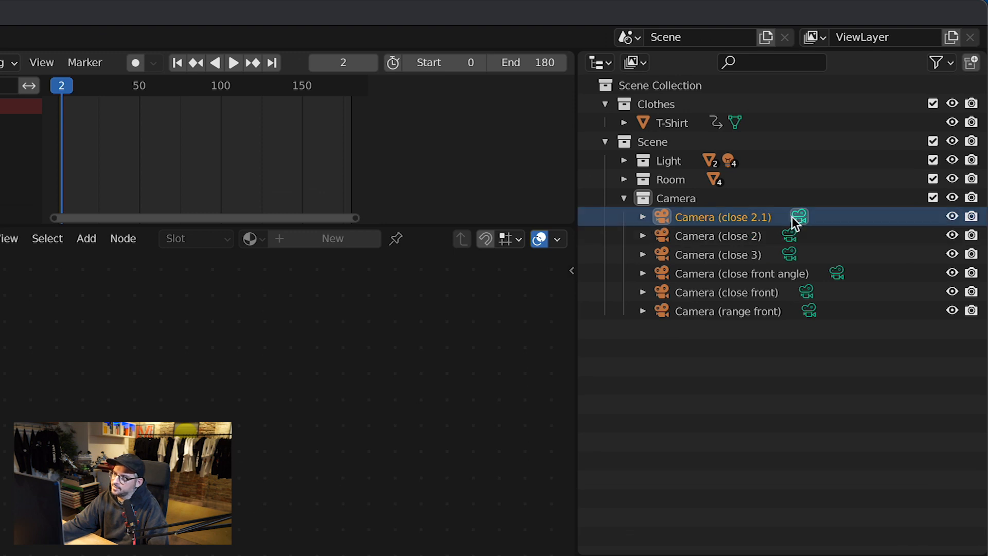
{"action": "left_click", "coordinate": [716, 236]}
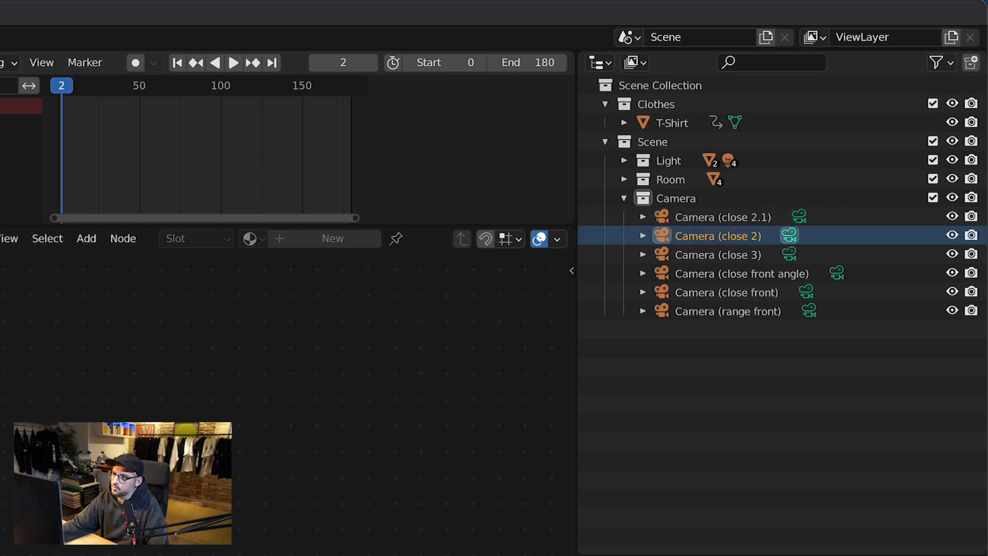
{"action": "left_click", "coordinate": [717, 255]}
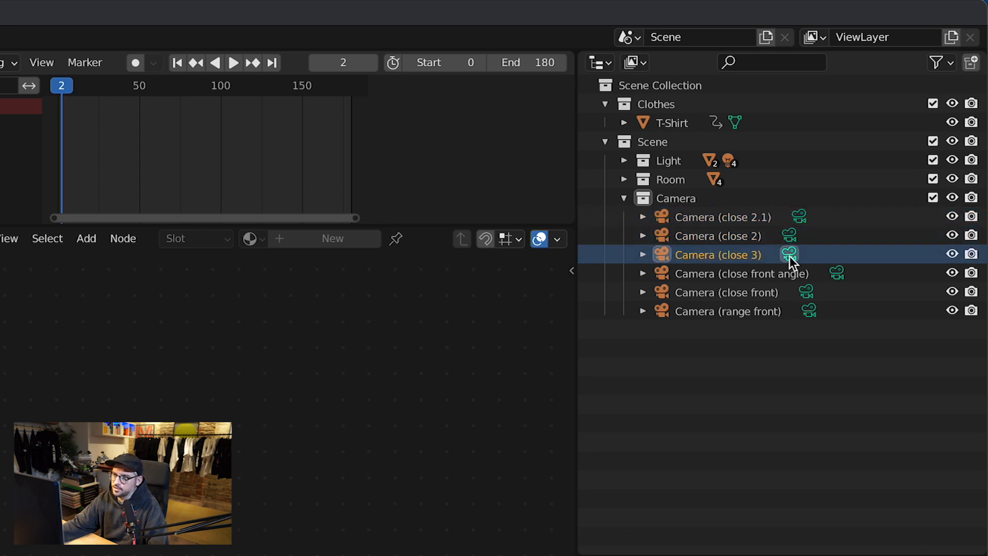
{"action": "left_click", "coordinate": [740, 273]}
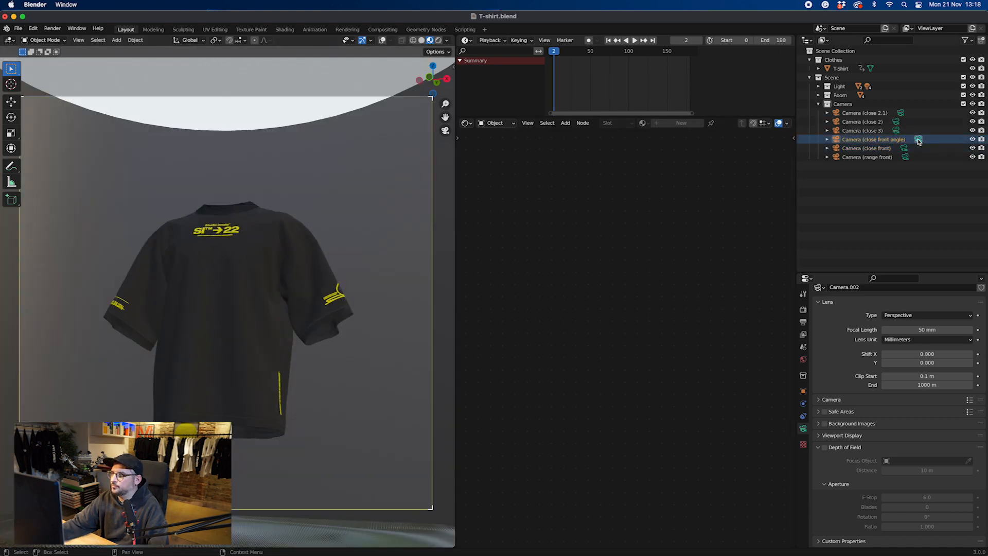
{"action": "left_click", "coordinate": [863, 130]}
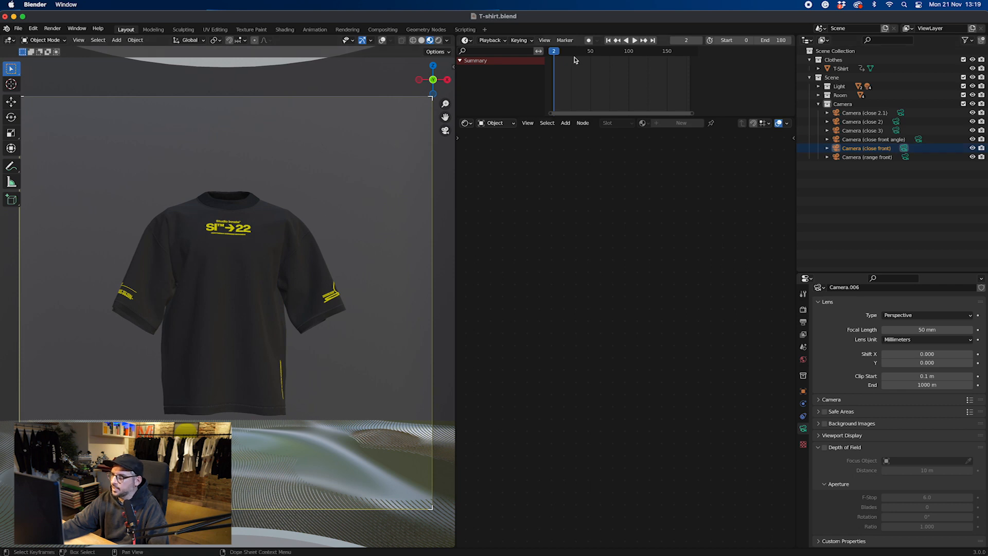
- Play the animation from the close front camera and scrub to around frame 109
{"action": "left_click", "coordinate": [634, 40]}
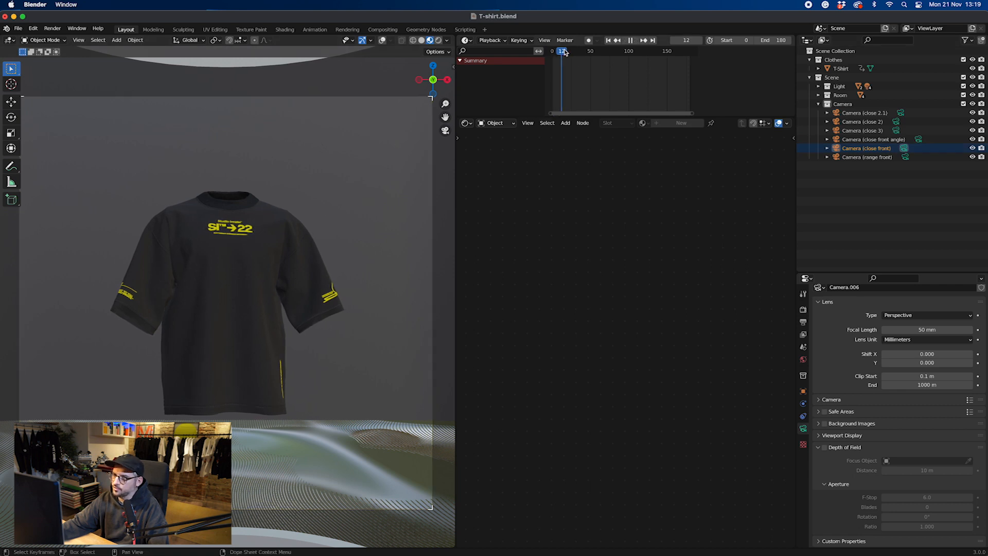
{"action": "left_click_drag", "start_coordinate": [561, 51], "coordinate": [624, 51]}
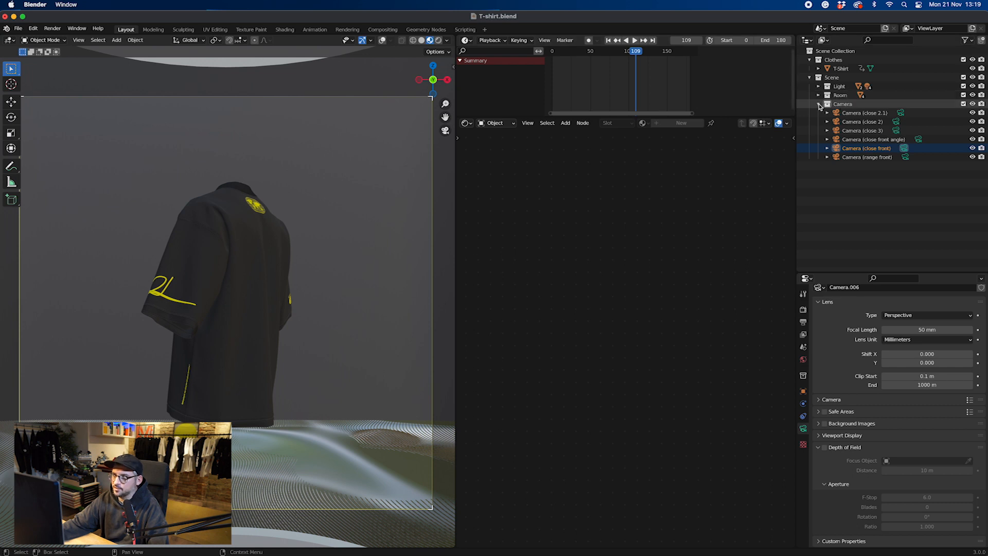
- Collapse the Camera collection and exclude the Room collection from the scene
{"action": "left_click", "coordinate": [819, 104]}
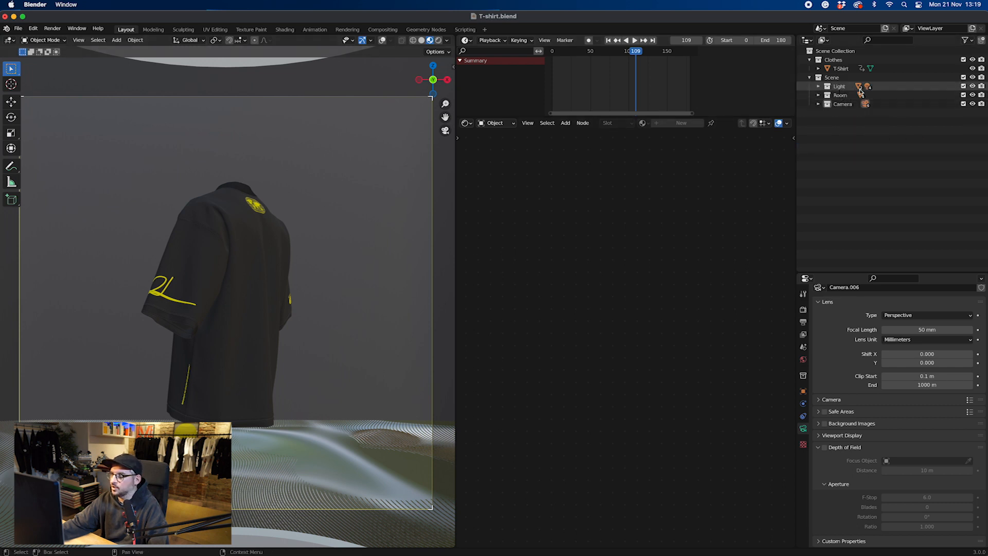
{"action": "left_click", "coordinate": [962, 95]}
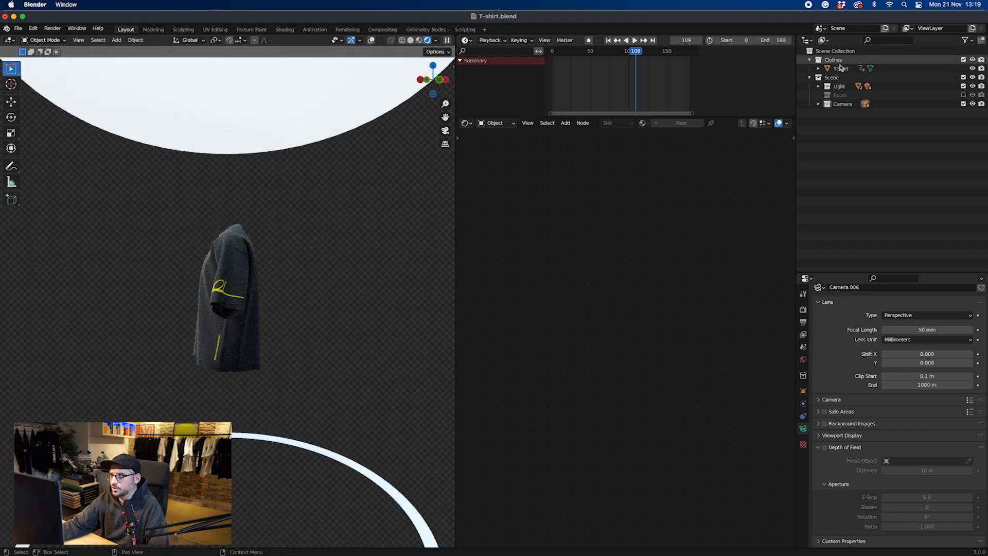
- Select the T-Shirt so its material node tree with UV_Print (color).png appears
{"action": "left_click", "coordinate": [841, 68]}
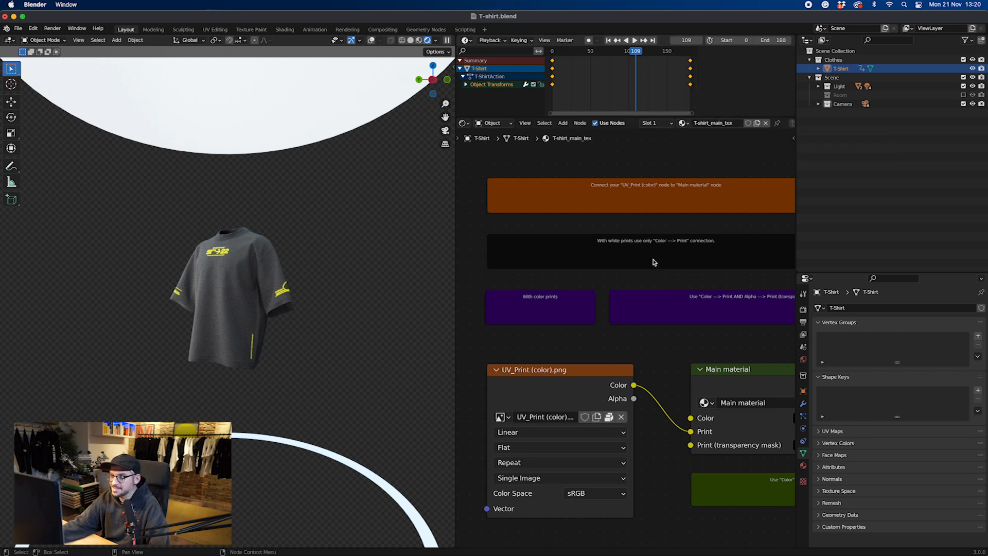
{"action": "left_click", "coordinate": [685, 123]}
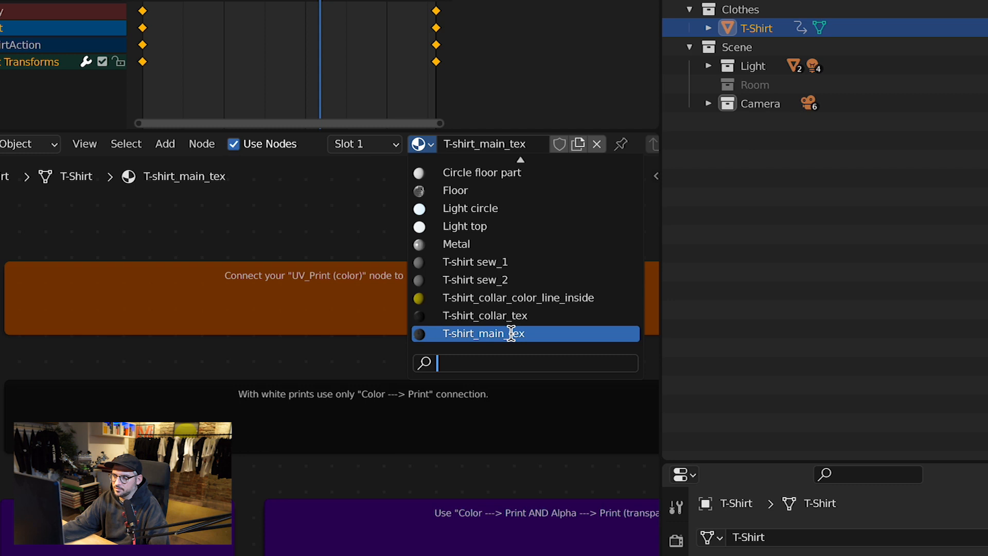
{"action": "mouse_move", "coordinate": [517, 298]}
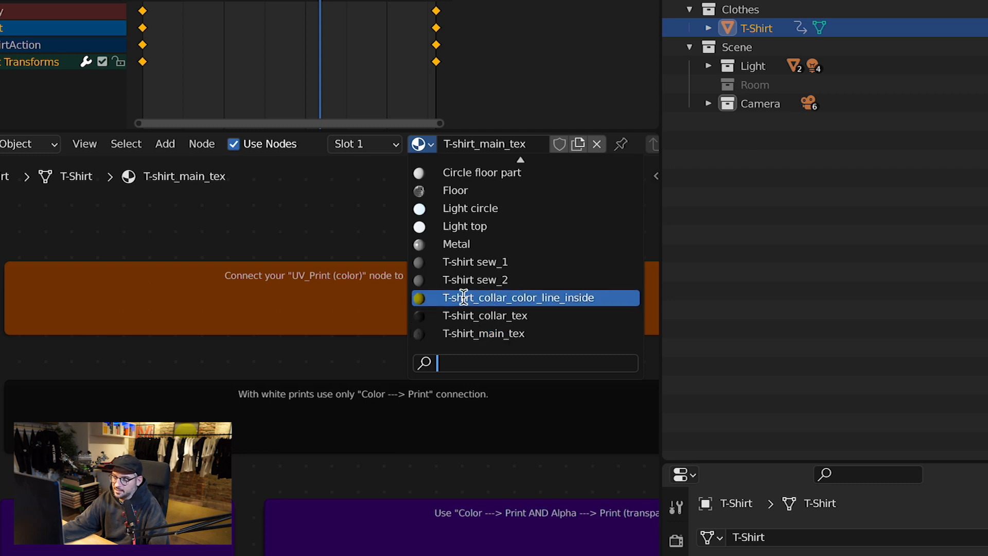
{"action": "mouse_move", "coordinate": [473, 303]}
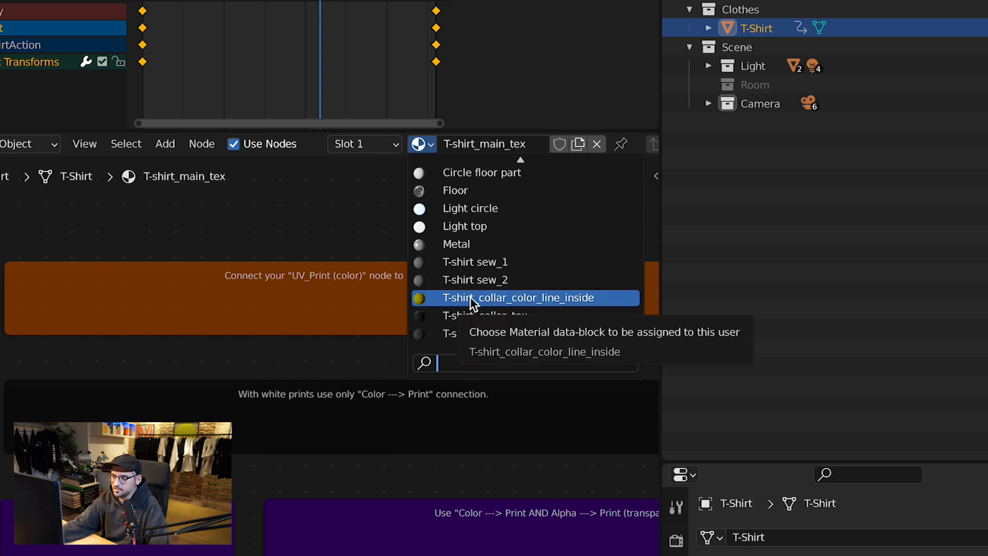
{"action": "left_click", "coordinate": [525, 298]}
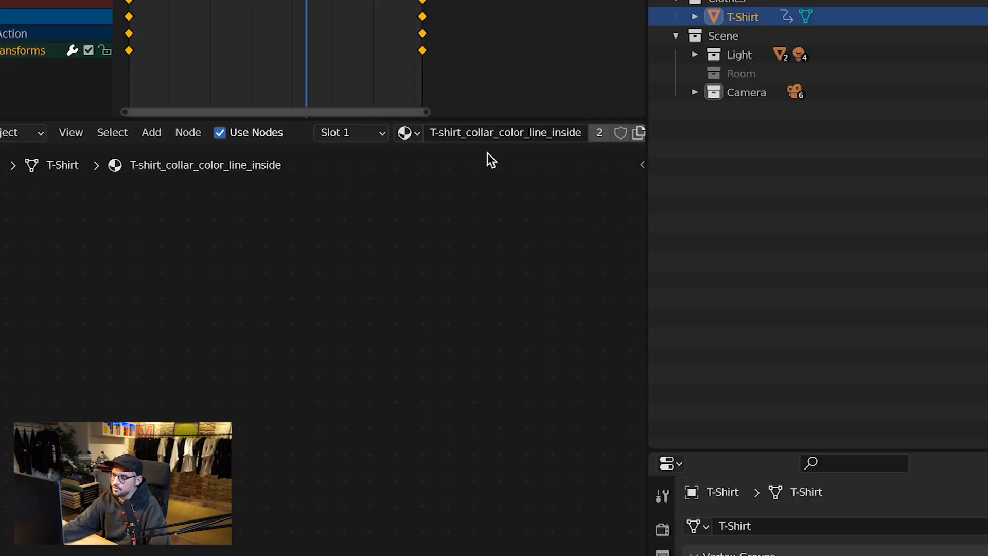
{"action": "left_click", "coordinate": [404, 132]}
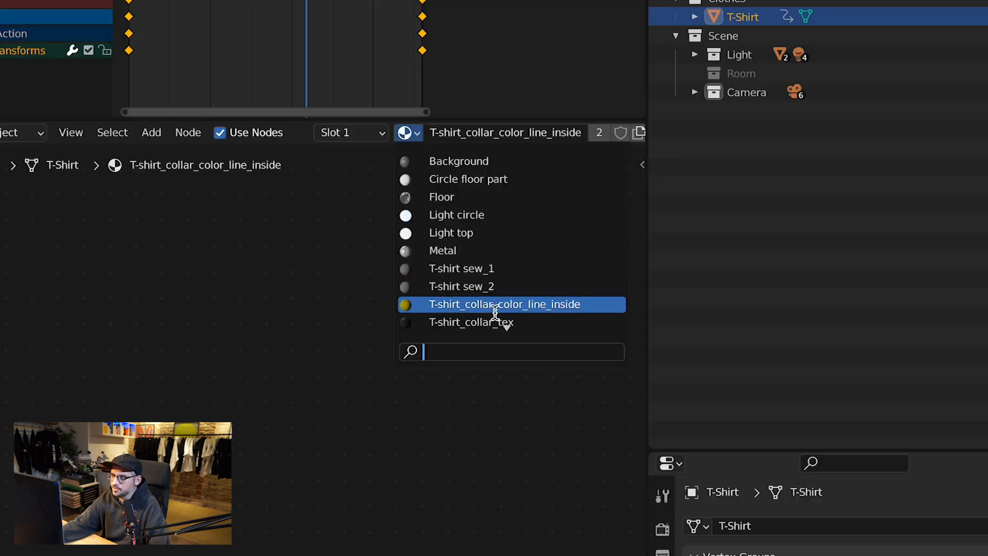
{"action": "mouse_move", "coordinate": [469, 322]}
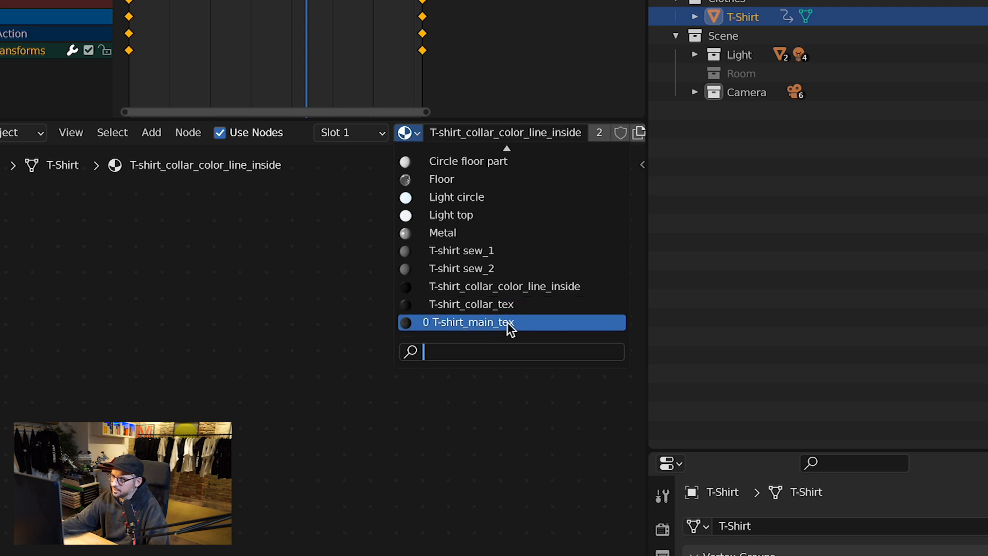
{"action": "left_click", "coordinate": [469, 322]}
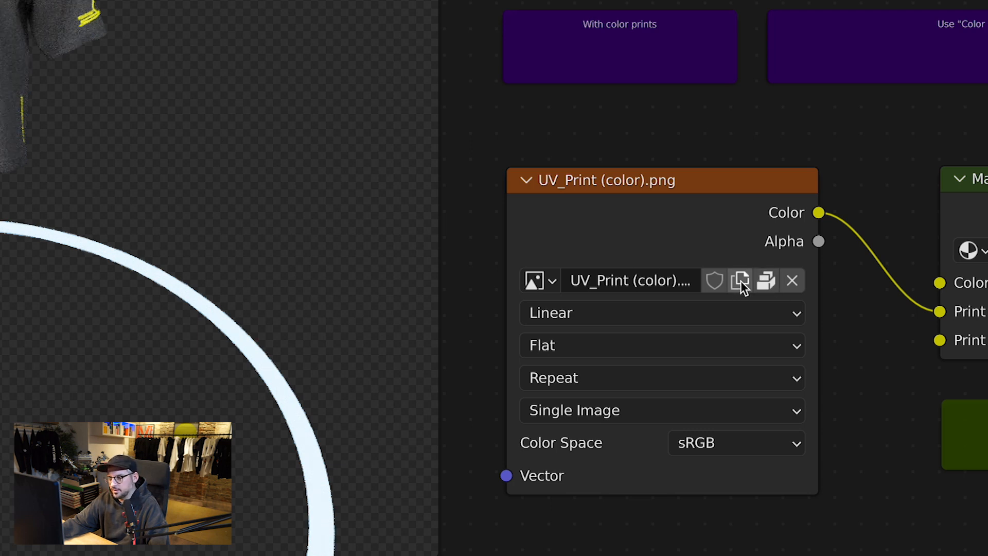
- Replace UV_Print (color).png in the Image Texture node with a new blank Untitled image
{"action": "left_click", "coordinate": [740, 280]}
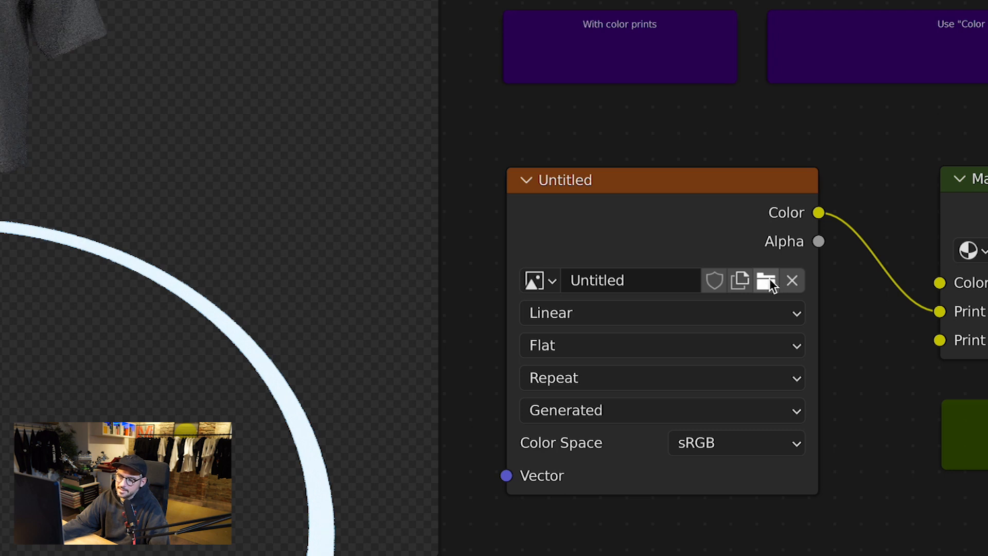
{"action": "mouse_move", "coordinate": [766, 280]}
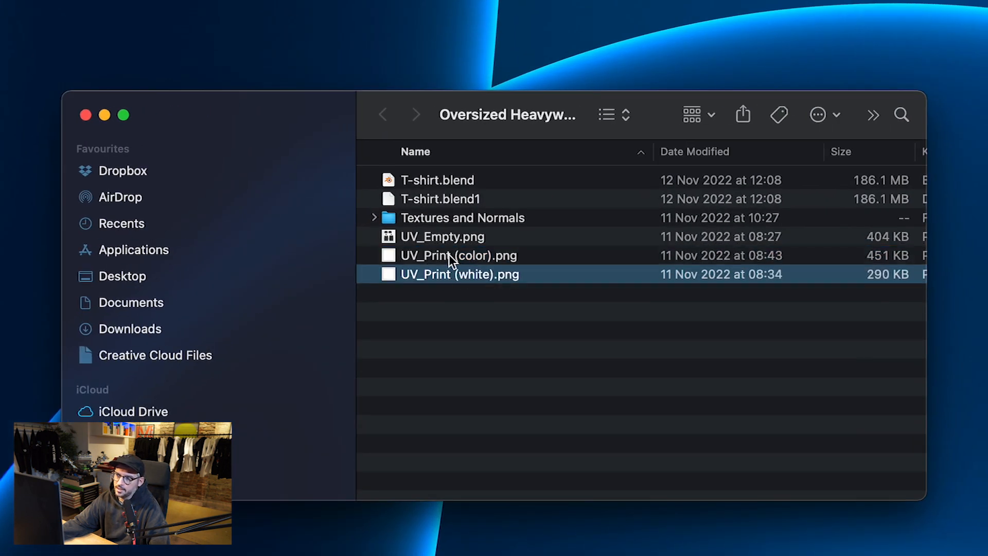
- Pick UV_Empty.png from the mockup folder to place into the Photoshop document
{"action": "left_click", "coordinate": [459, 255]}
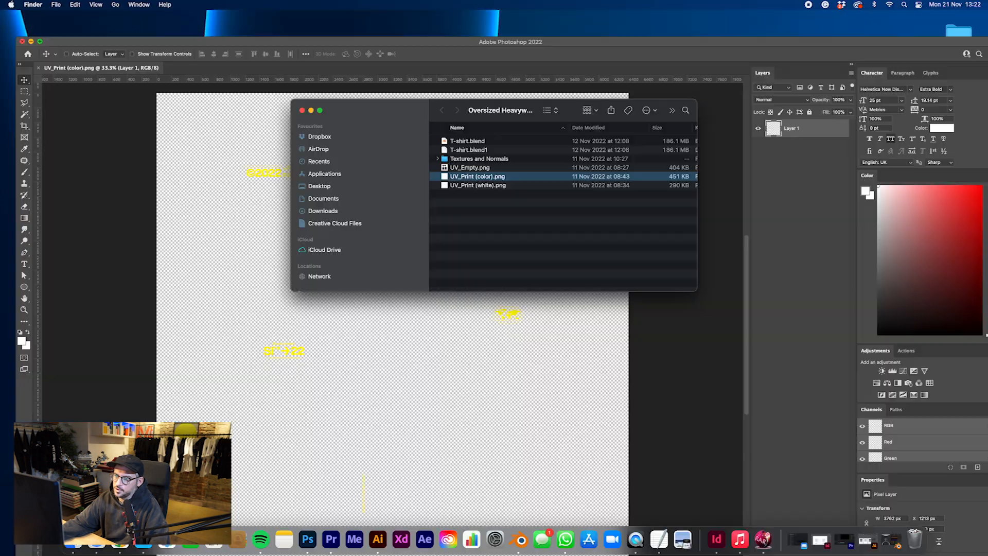
{"action": "left_click", "coordinate": [470, 166]}
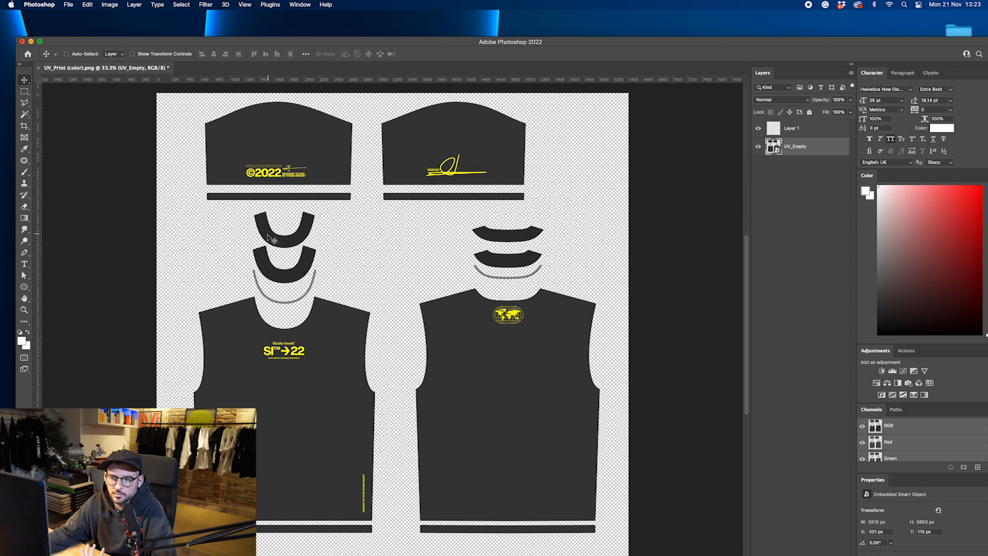
{"action": "mouse_move", "coordinate": [308, 259]}
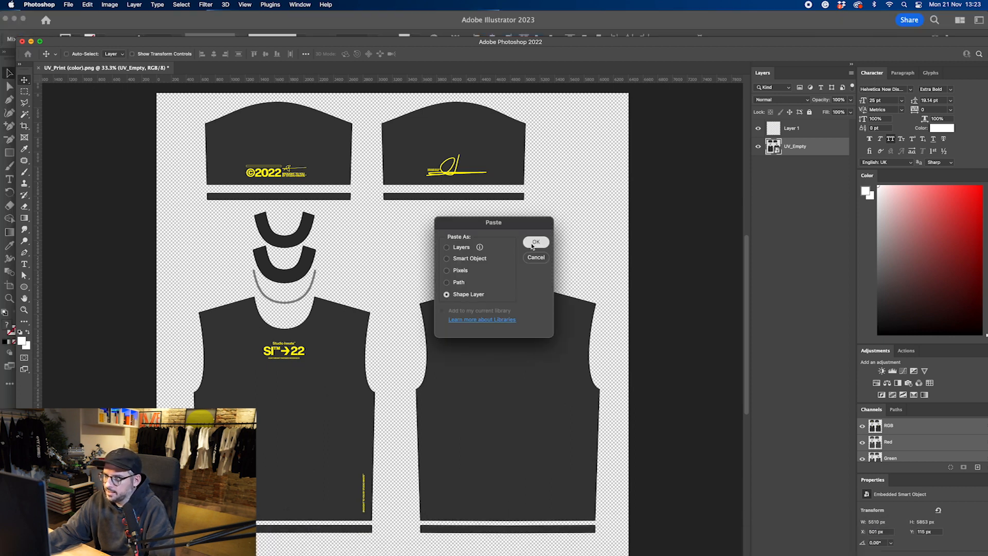
- Paste the BURN OUT artwork as a shape layer and move it onto the back body panel
{"action": "left_click", "coordinate": [535, 242]}
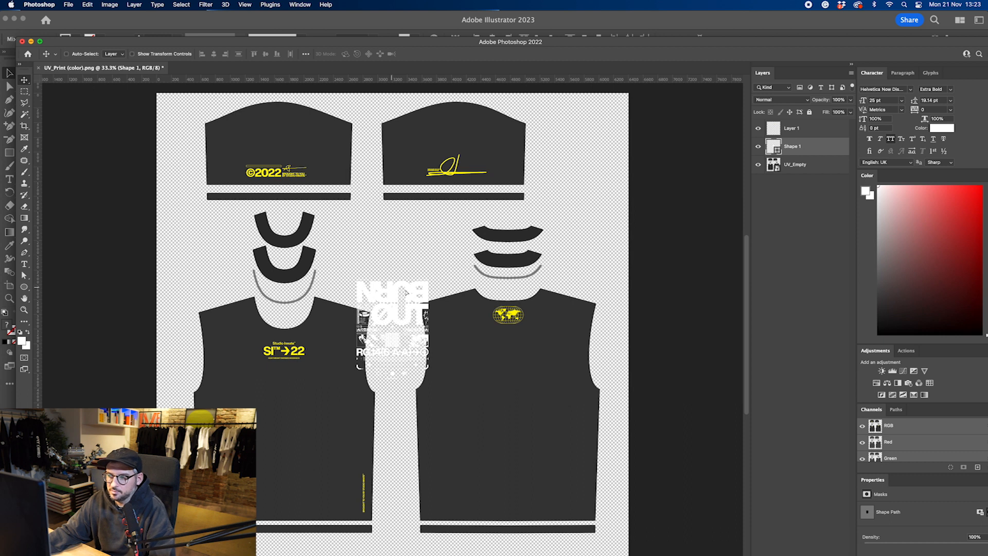
{"action": "left_click_drag", "start_coordinate": [390, 334], "coordinate": [500, 366]}
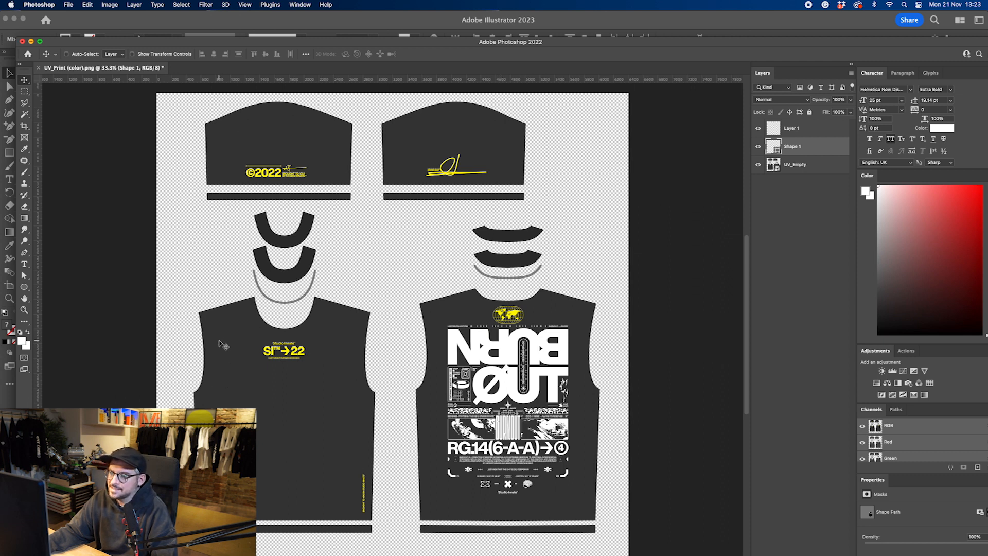
{"action": "mouse_move", "coordinate": [261, 185]}
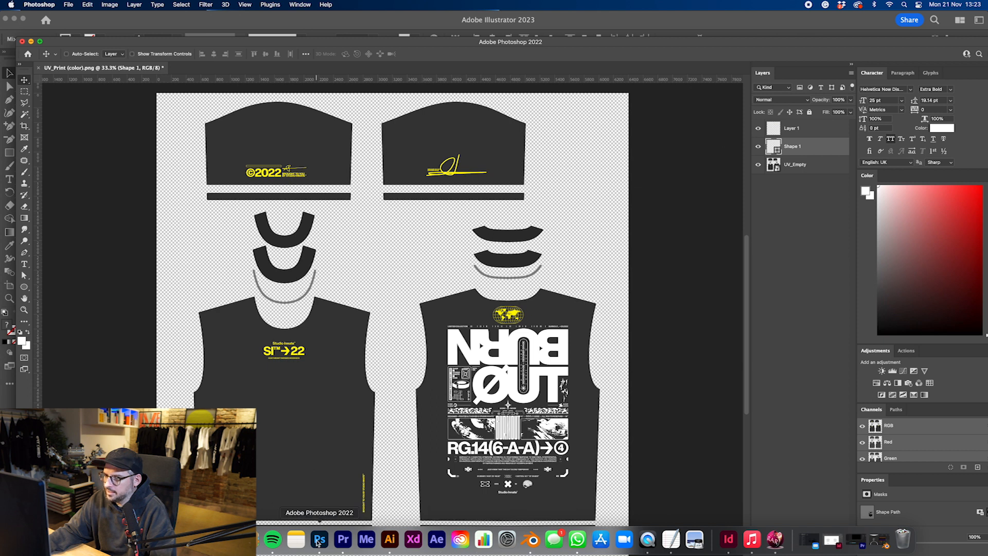
- Paste the Conceptualised script as a shape layer and move it over the back print
{"action": "key", "text": "cmd+v"}
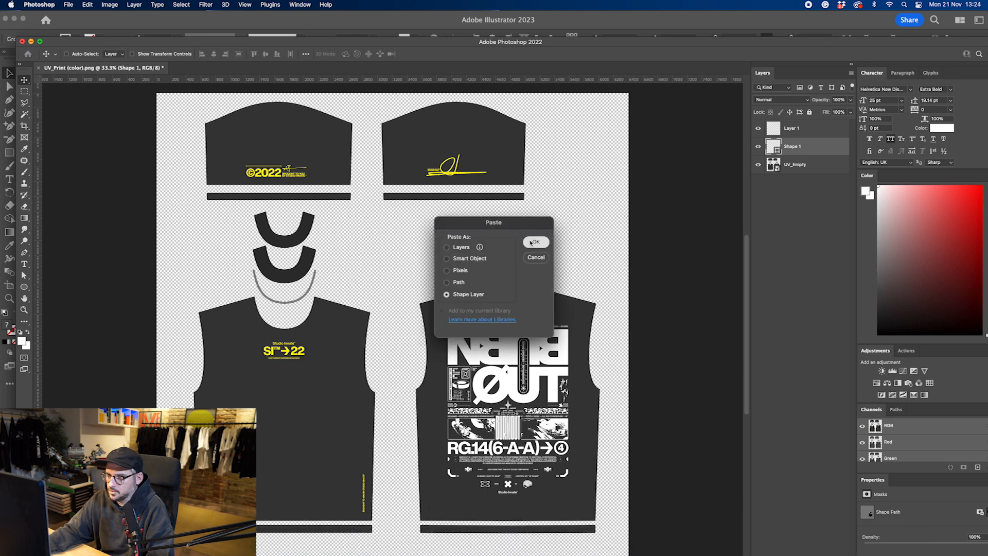
{"action": "left_click", "coordinate": [535, 241]}
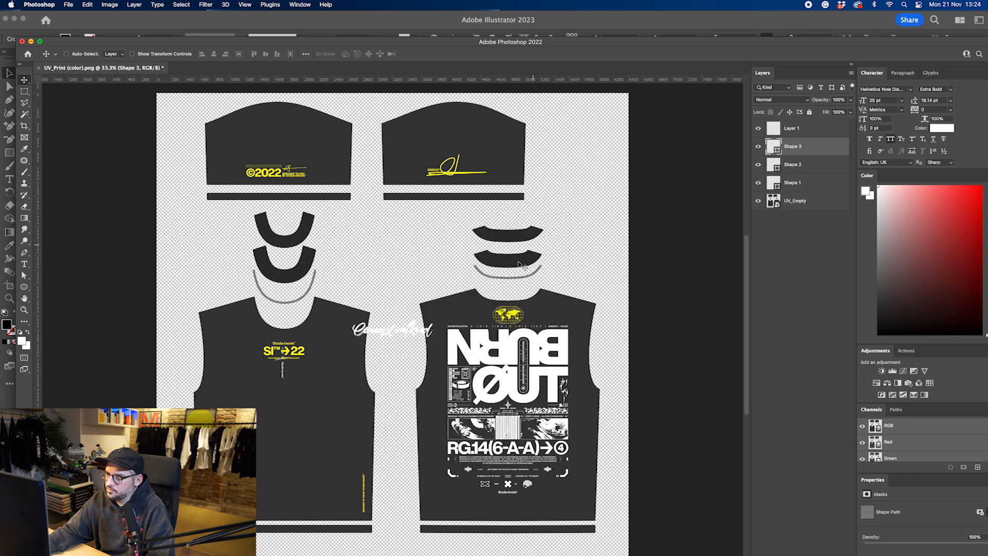
{"action": "left_click_drag", "start_coordinate": [390, 331], "coordinate": [479, 438]}
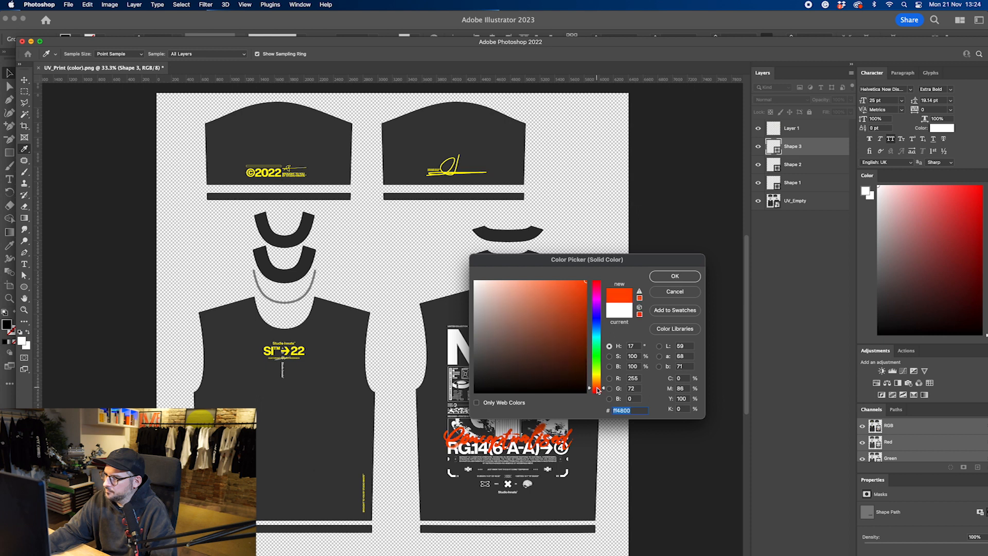
- Accept the FF4800 orange-red colour for the script lettering
{"action": "left_click", "coordinate": [673, 276]}
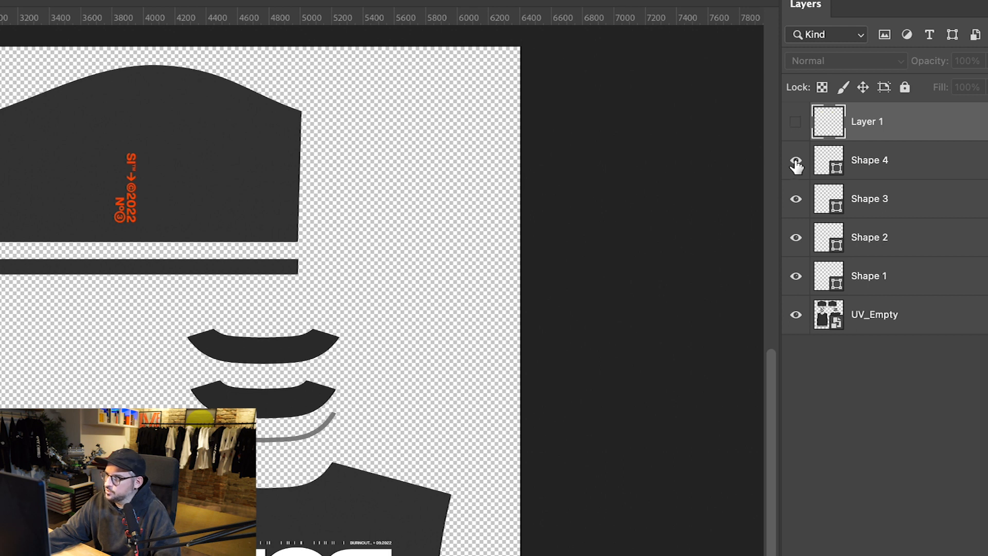
- Hide the UV_Empty layer and export the print artwork via Save for Web as a transparent PNG-24
{"action": "left_click", "coordinate": [796, 160]}
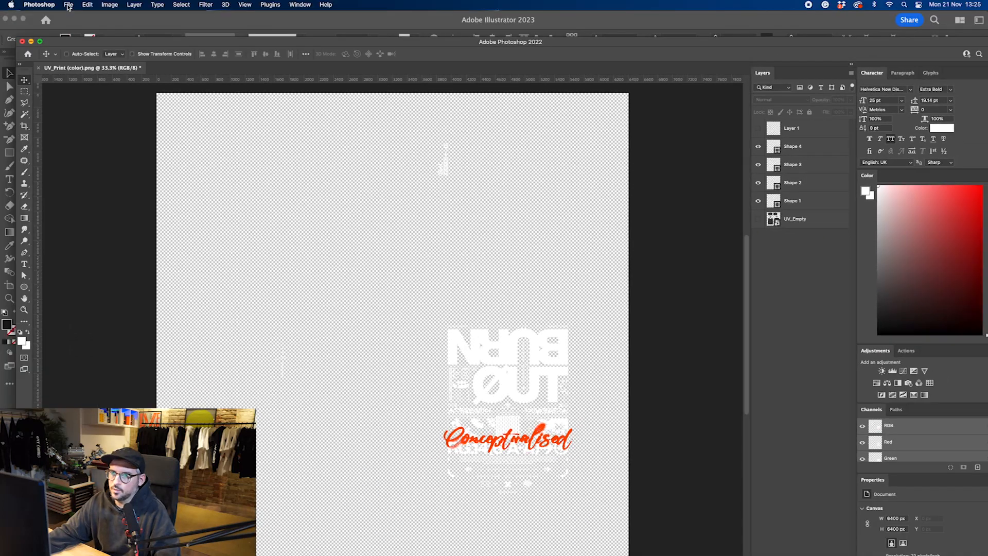
{"action": "left_click", "coordinate": [68, 4]}
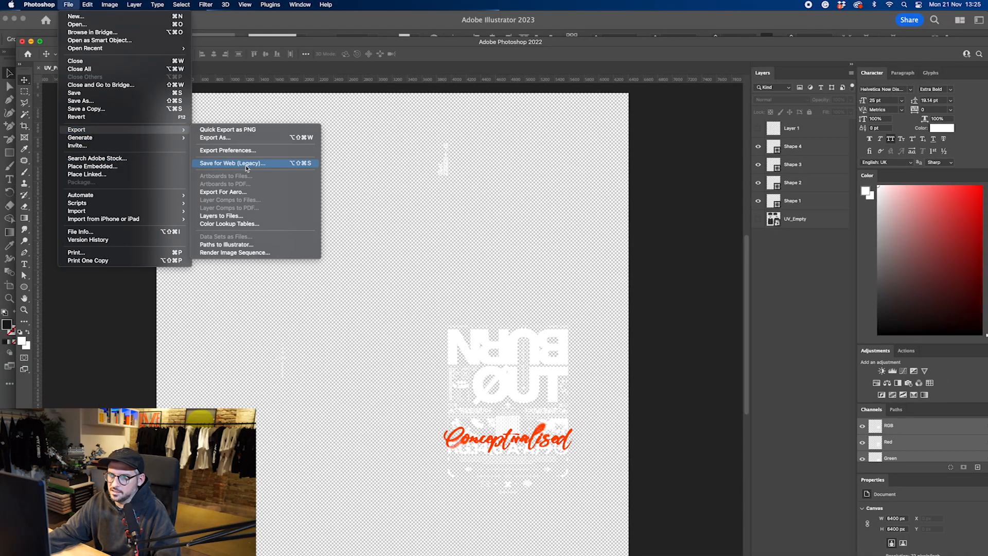
{"action": "left_click", "coordinate": [232, 163]}
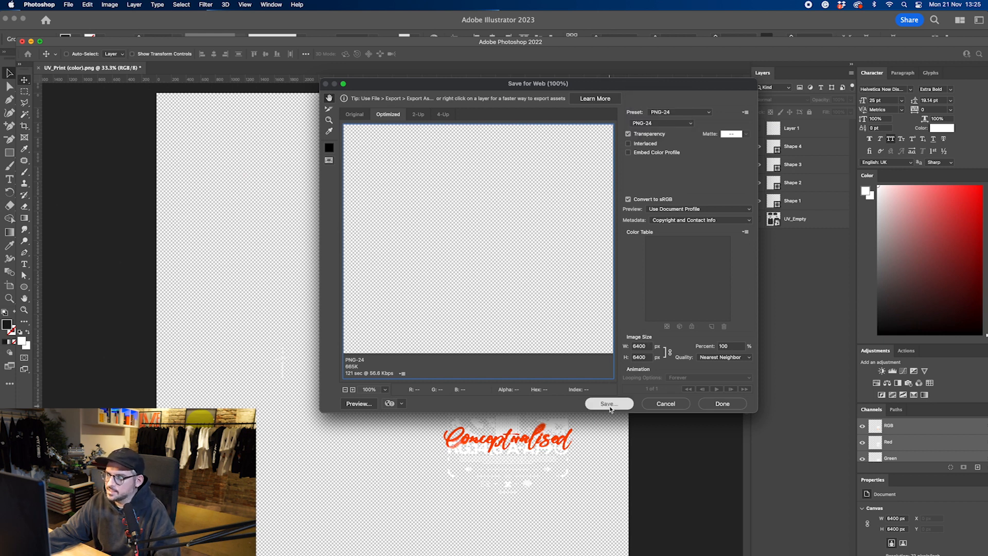
{"action": "left_click", "coordinate": [608, 404]}
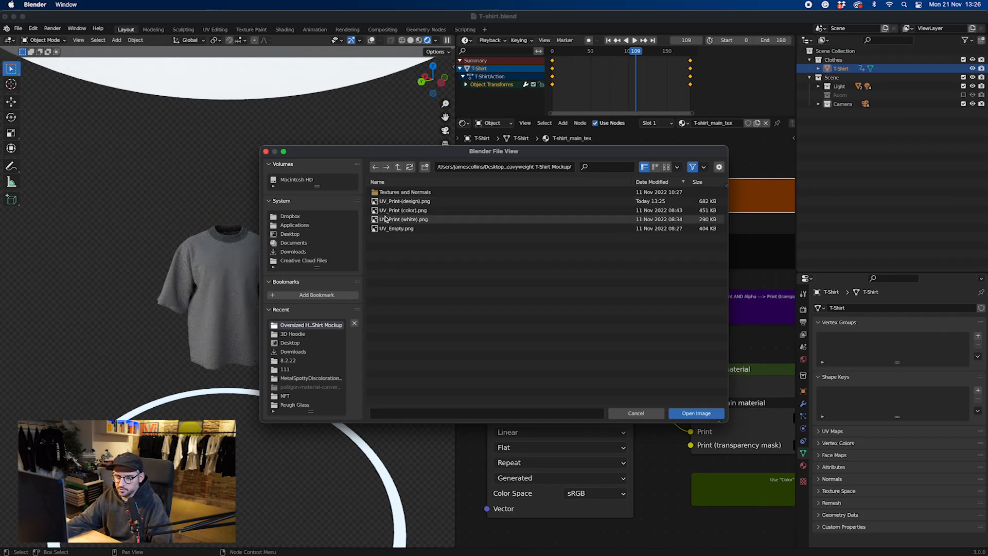
- Load UV_Print-(design).png from the mockup folder into the shirt's image texture node
{"action": "left_click", "coordinate": [402, 210]}
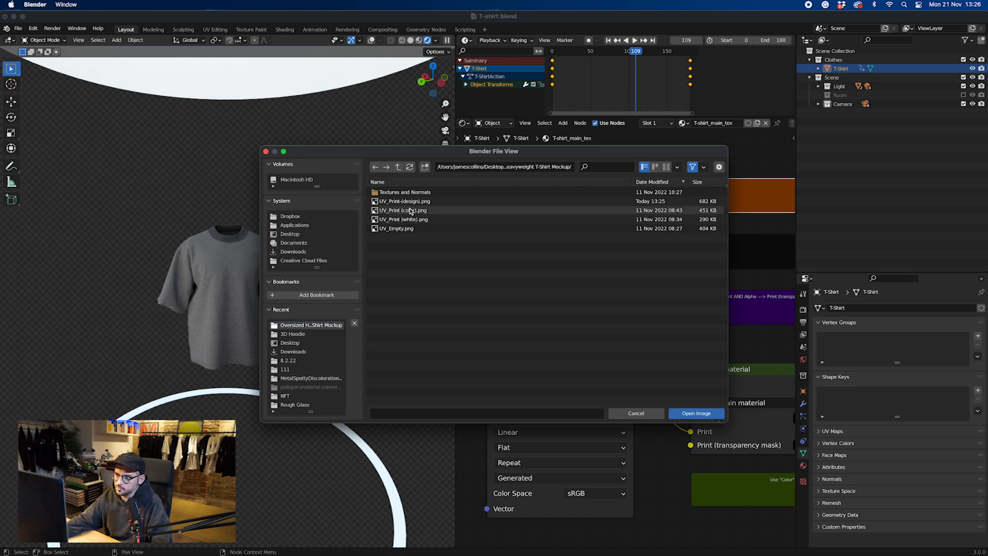
{"action": "left_click", "coordinate": [404, 201]}
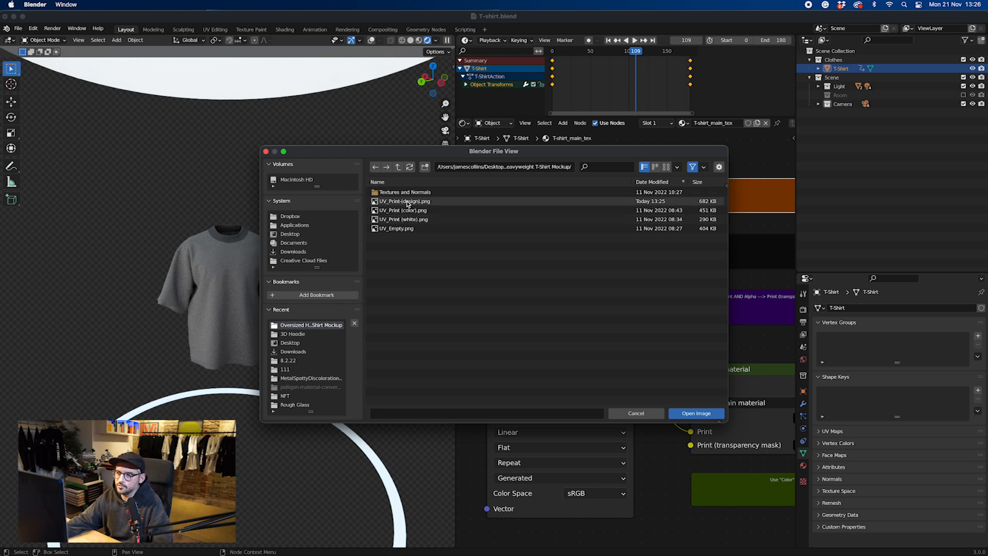
{"action": "left_click", "coordinate": [696, 413]}
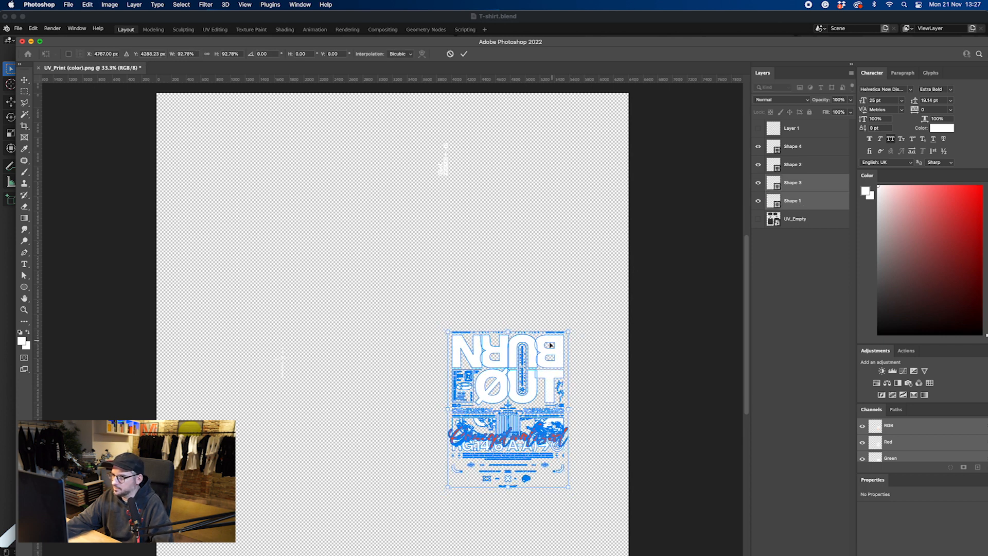
- Scale the back print artwork down to 92.78% and commit the transform
{"action": "left_click", "coordinate": [68, 4]}
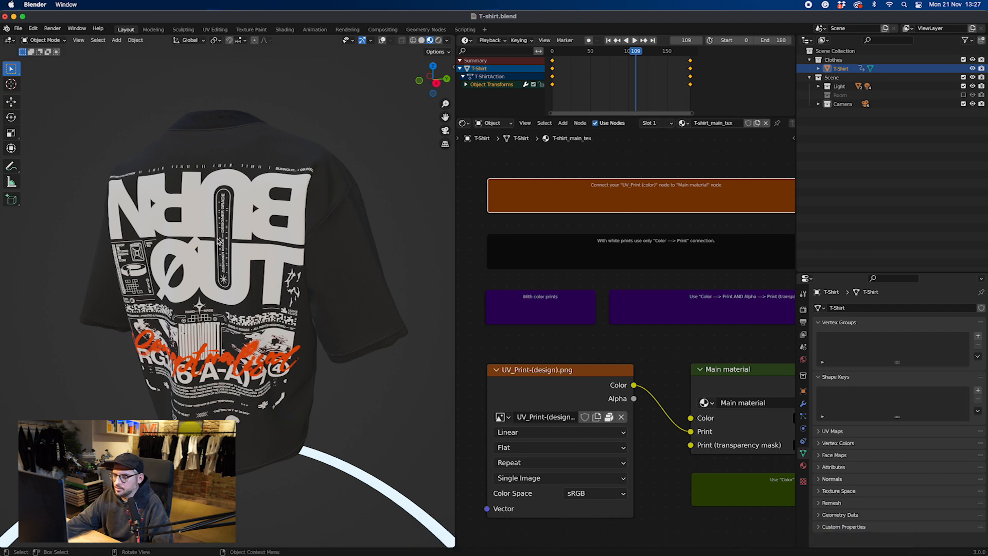
{"action": "mouse_move", "coordinate": [597, 417]}
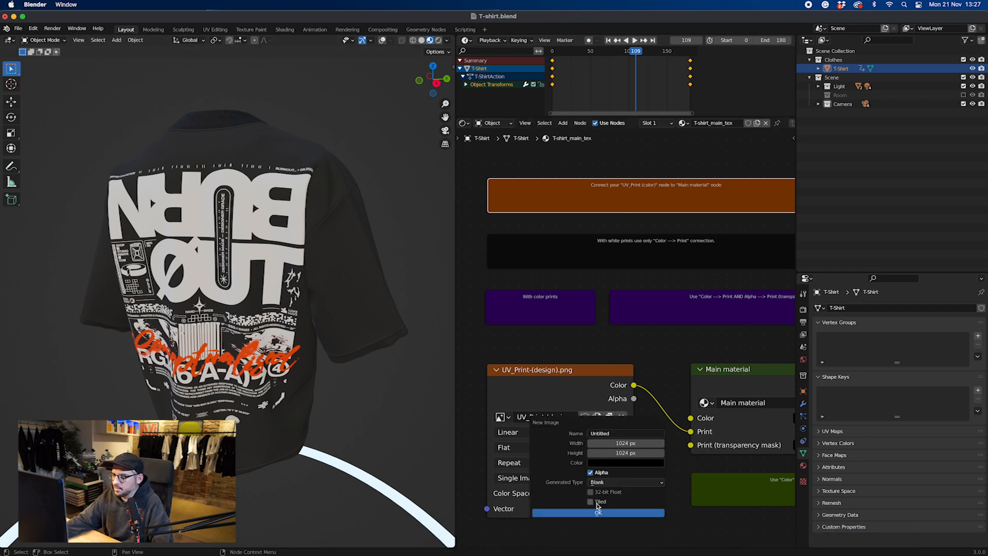
- Unlink the print image and reload the updated UV_Print-(design).png into the texture node
{"action": "left_click", "coordinate": [598, 511]}
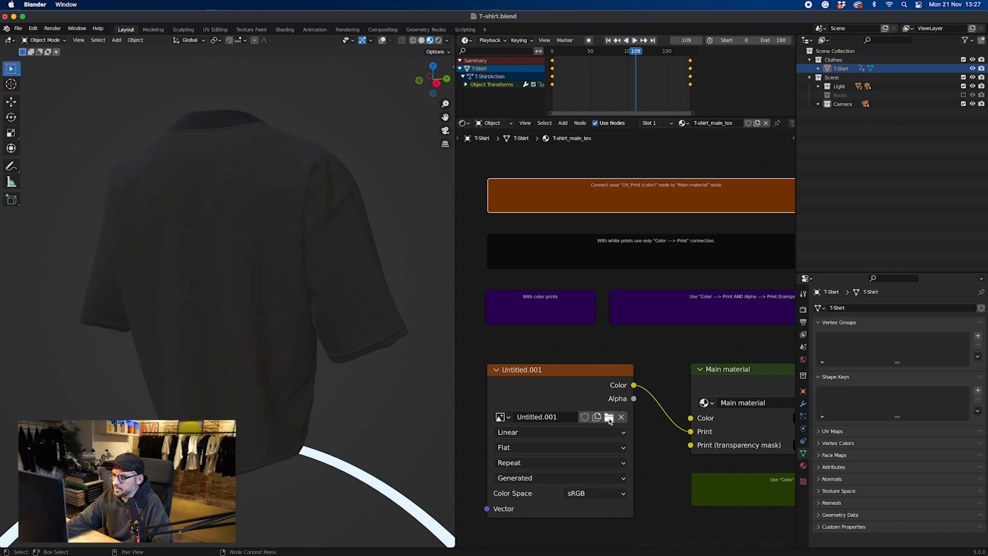
{"action": "left_click", "coordinate": [608, 418]}
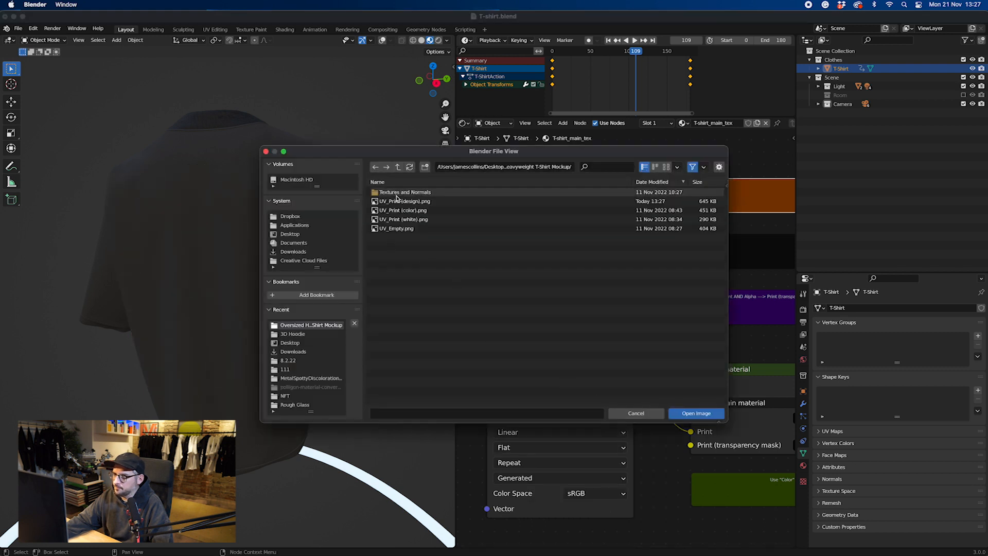
{"action": "left_click", "coordinate": [403, 201]}
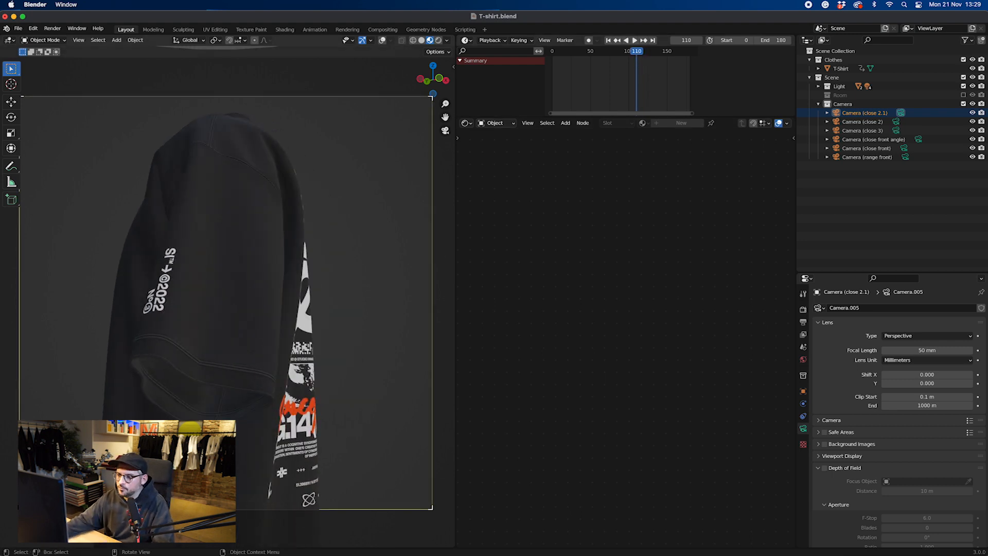
- Maximize the viewport looking through Camera (close 2.1) at the printed sleeve
{"action": "key", "text": "ctrl+space"}
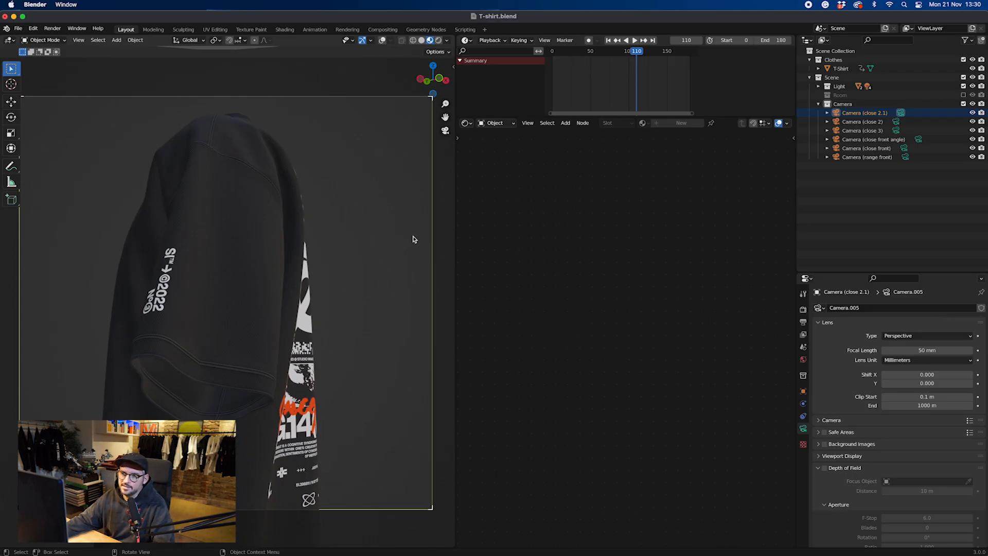
- Verify 1200×1200 px, frames 0–180, PNG output to Animation_Renders, then start Render Animation
{"action": "left_click", "coordinate": [52, 28]}
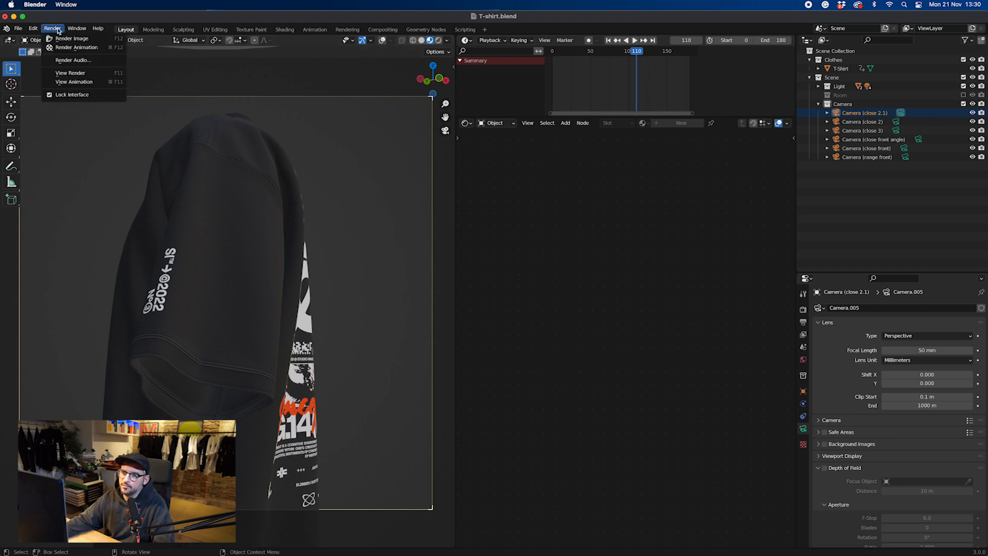
{"action": "mouse_move", "coordinate": [70, 39]}
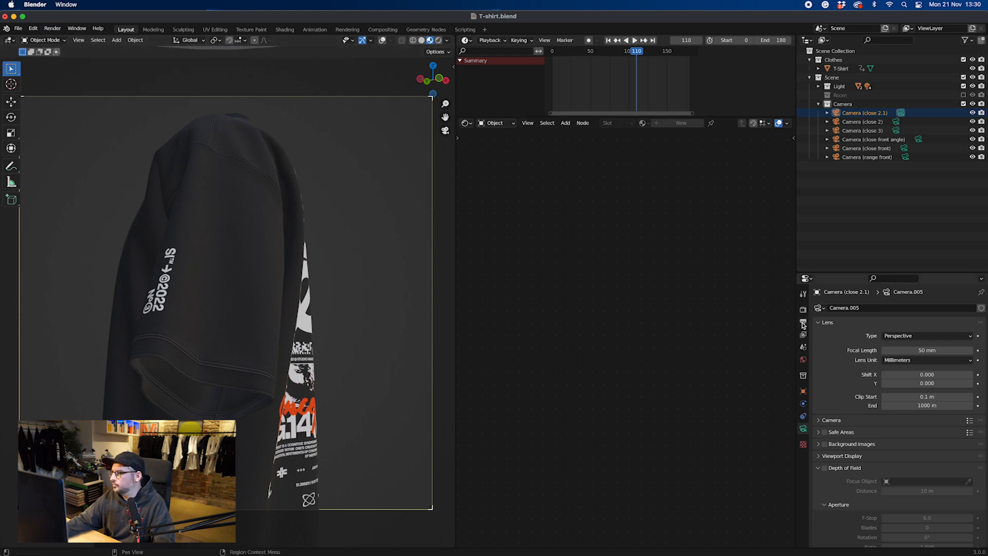
{"action": "left_click", "coordinate": [802, 322]}
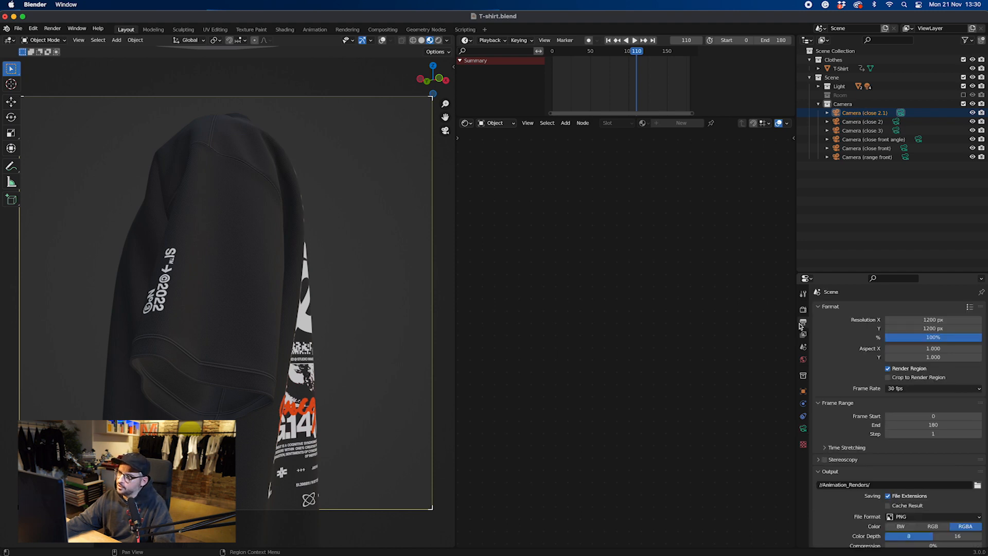
{"action": "left_click", "coordinate": [829, 471]}
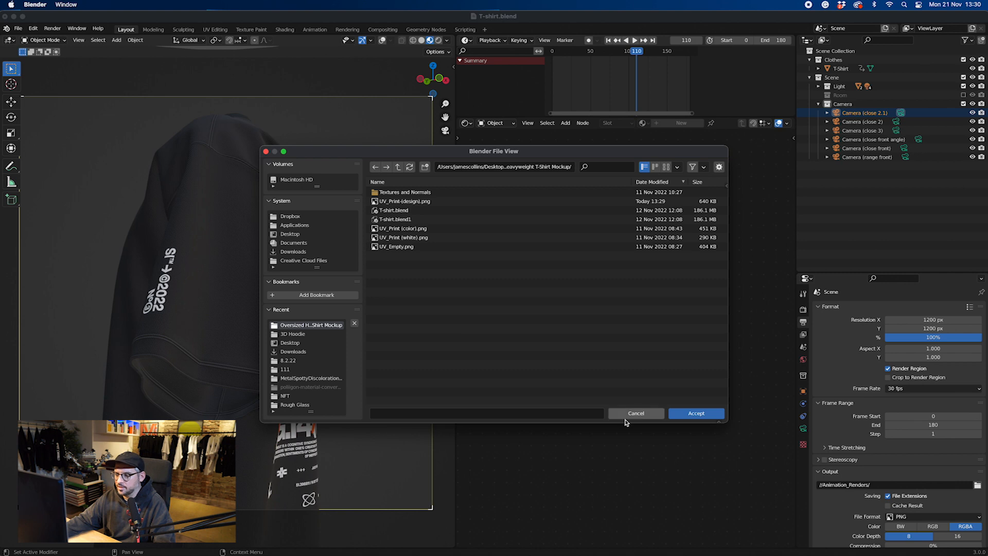
{"action": "left_click", "coordinate": [635, 413]}
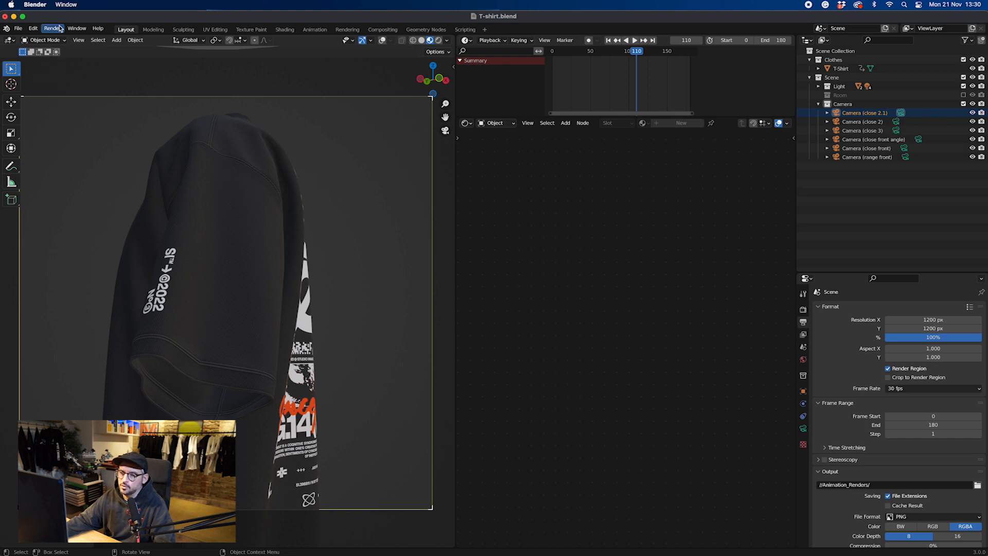
{"action": "left_click", "coordinate": [53, 28]}
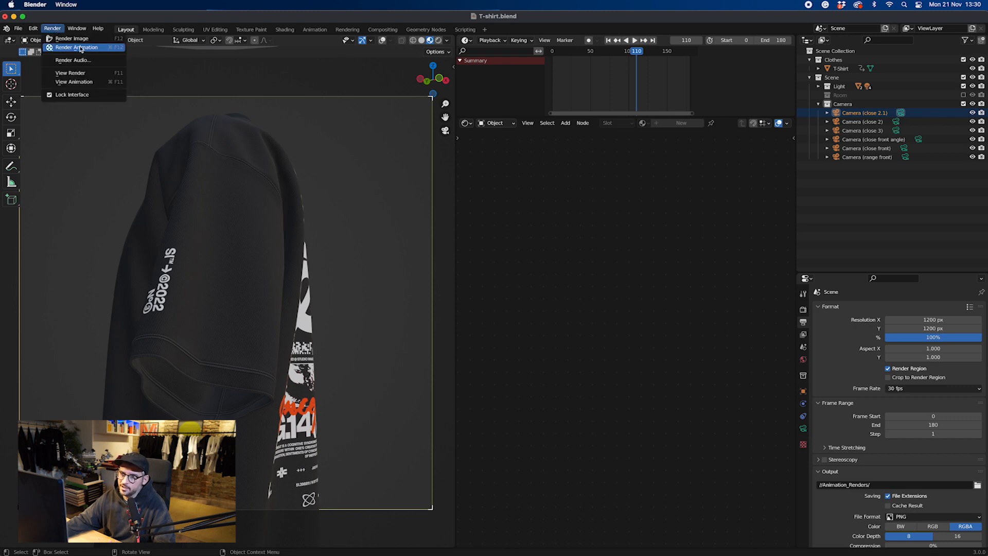